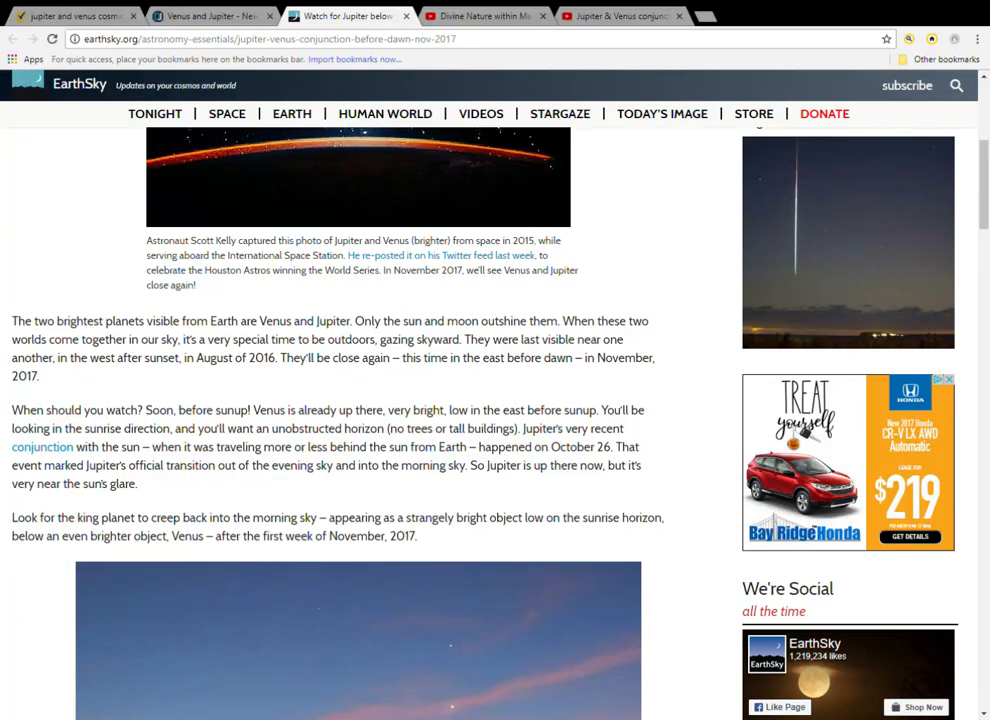
mouse_move(968, 132)
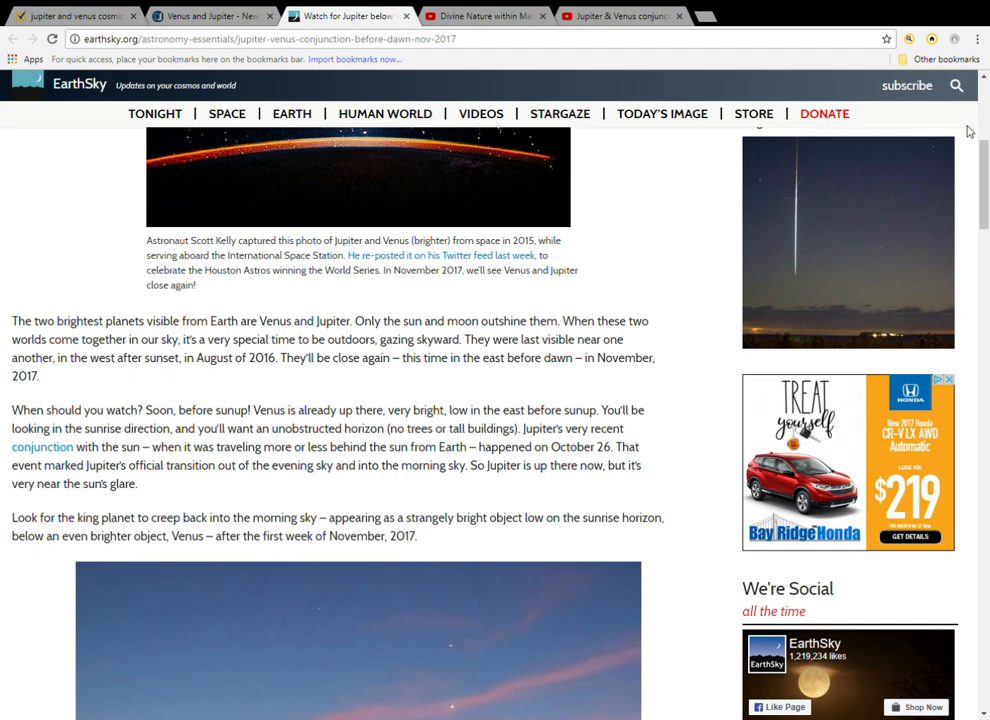
mouse_move(958, 126)
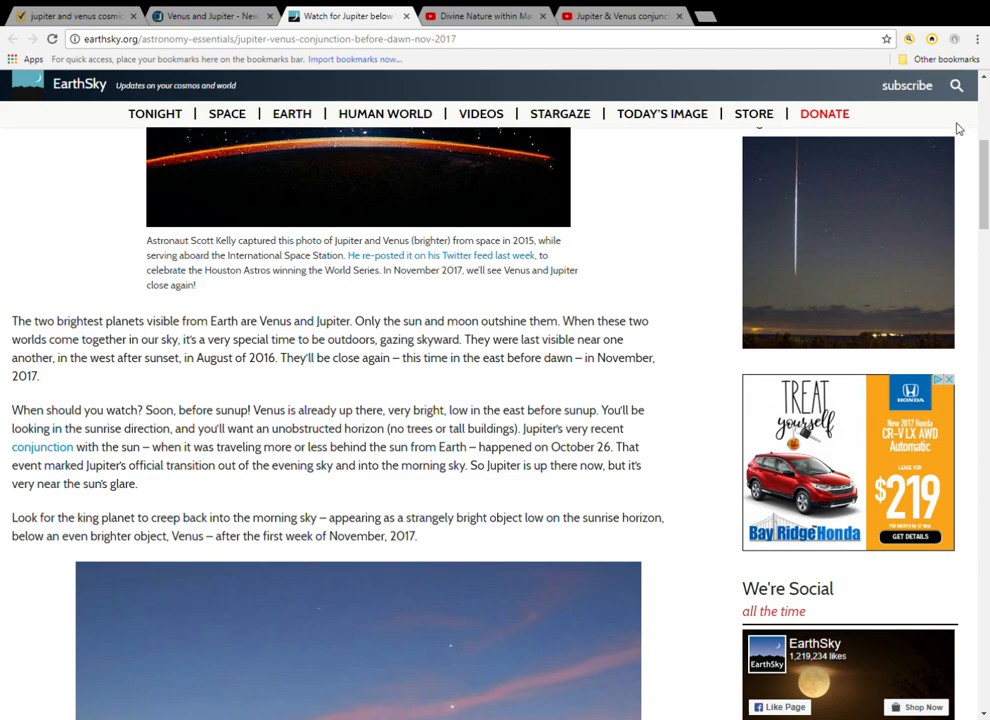
mouse_move(964, 124)
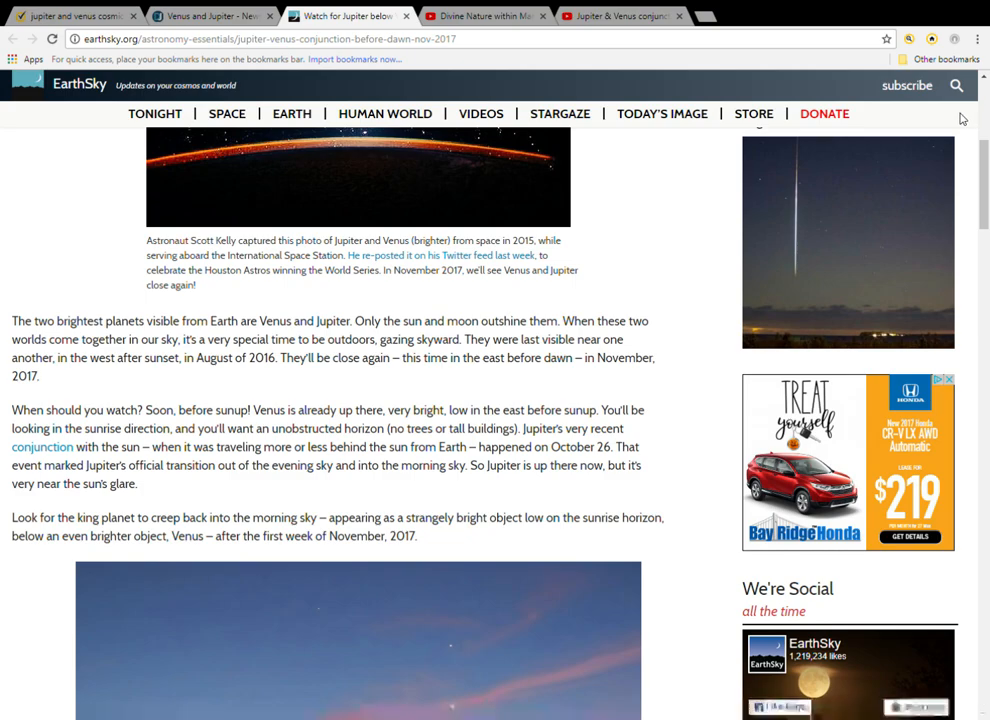
scroll(up, 3)
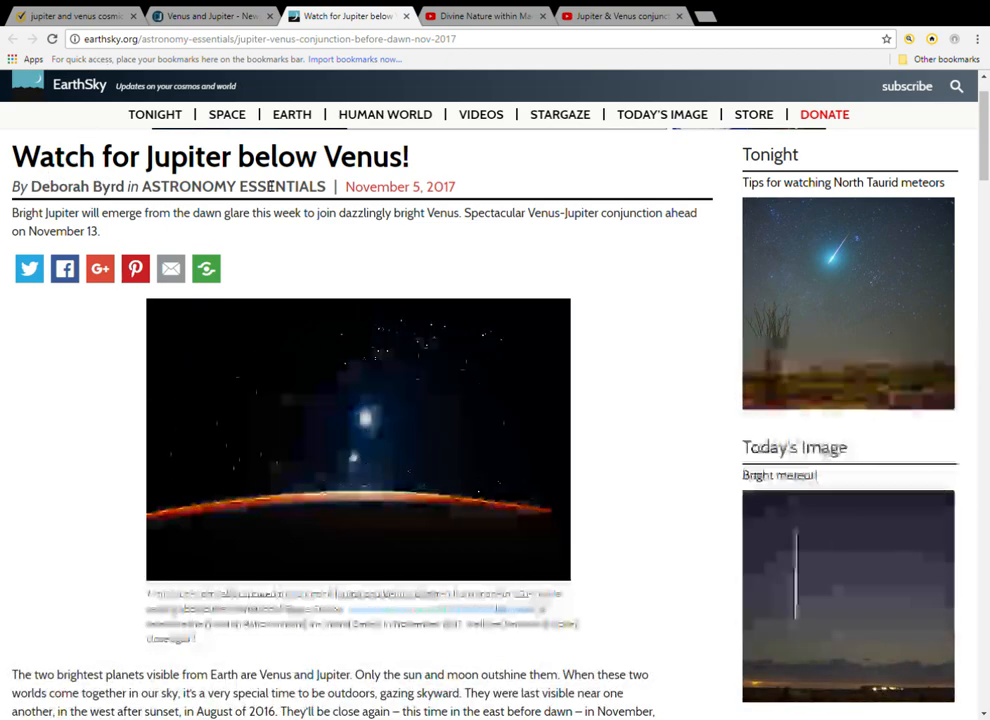
scroll(down, 3)
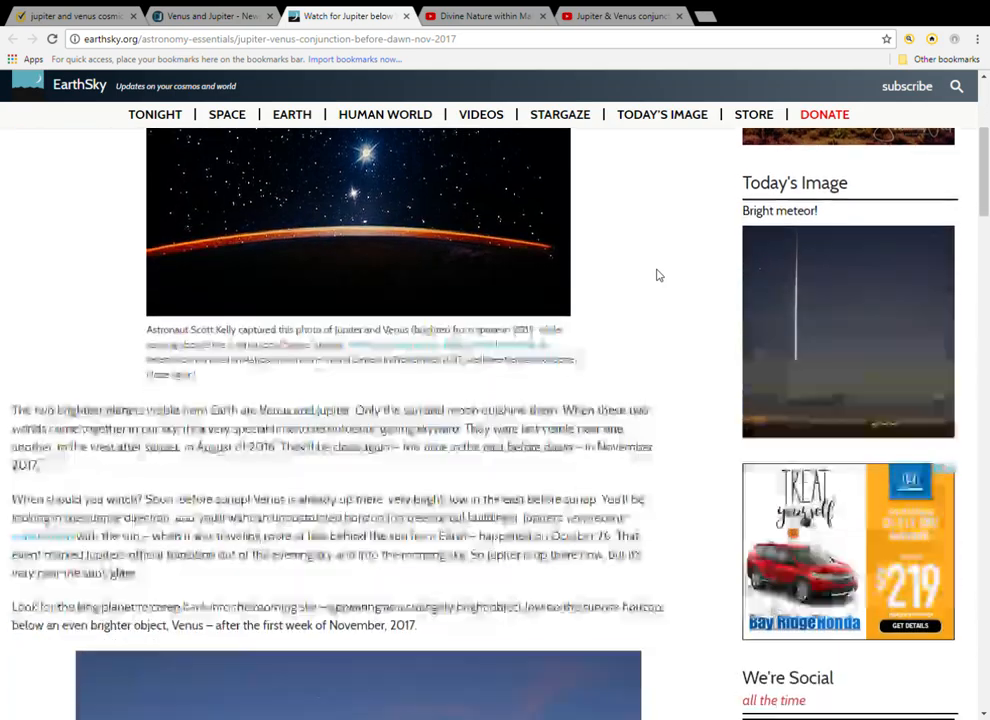
scroll(down, 3)
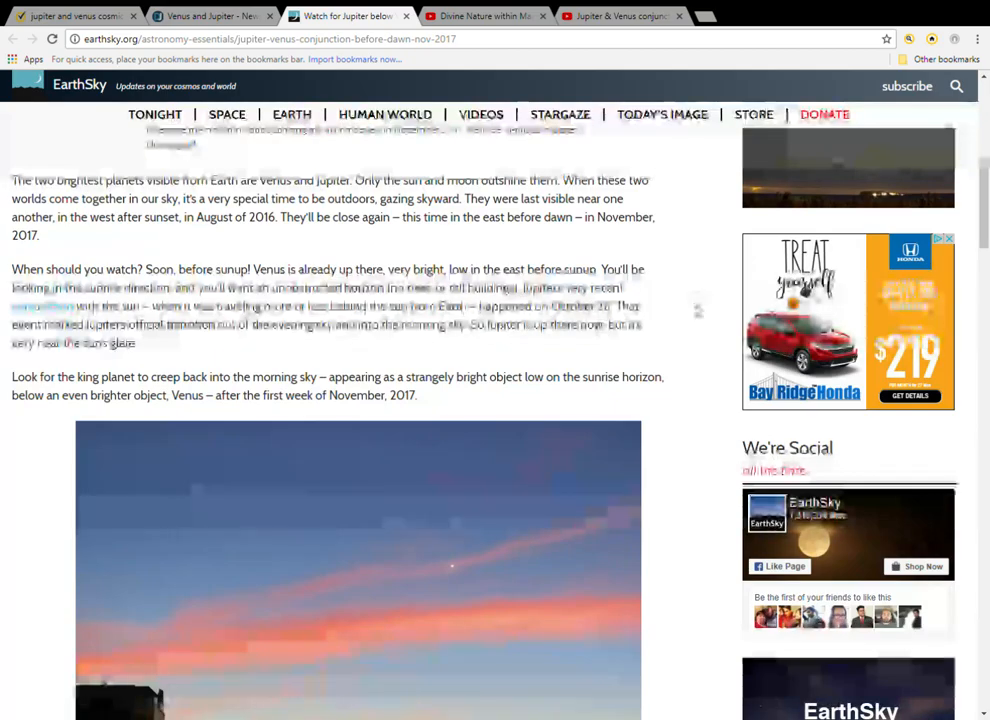
scroll(down, 3)
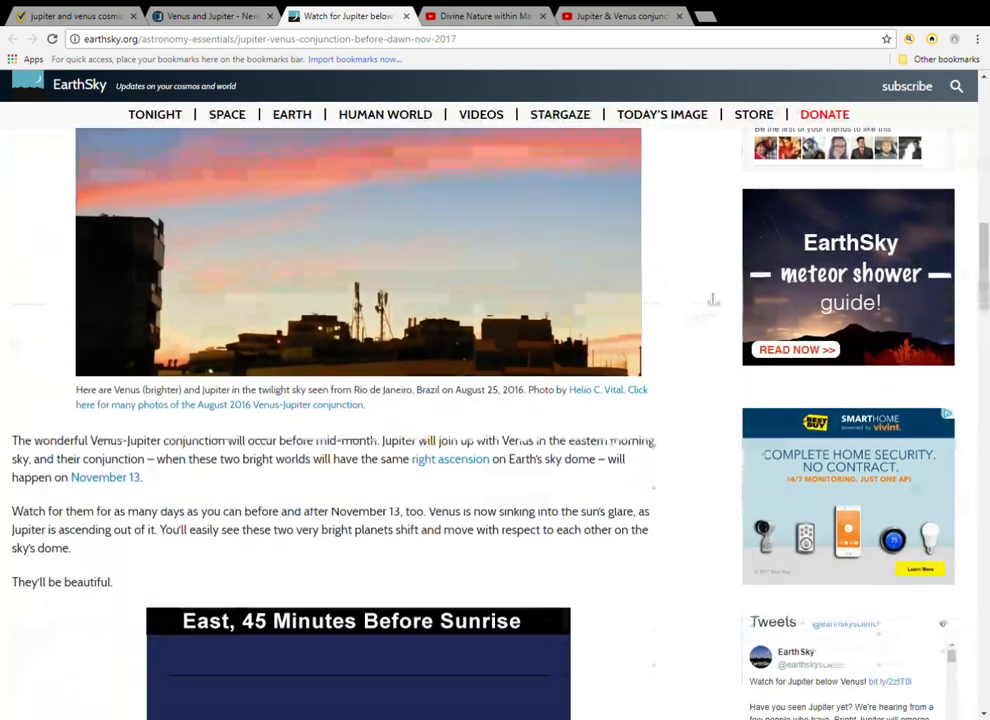
scroll(down, 3)
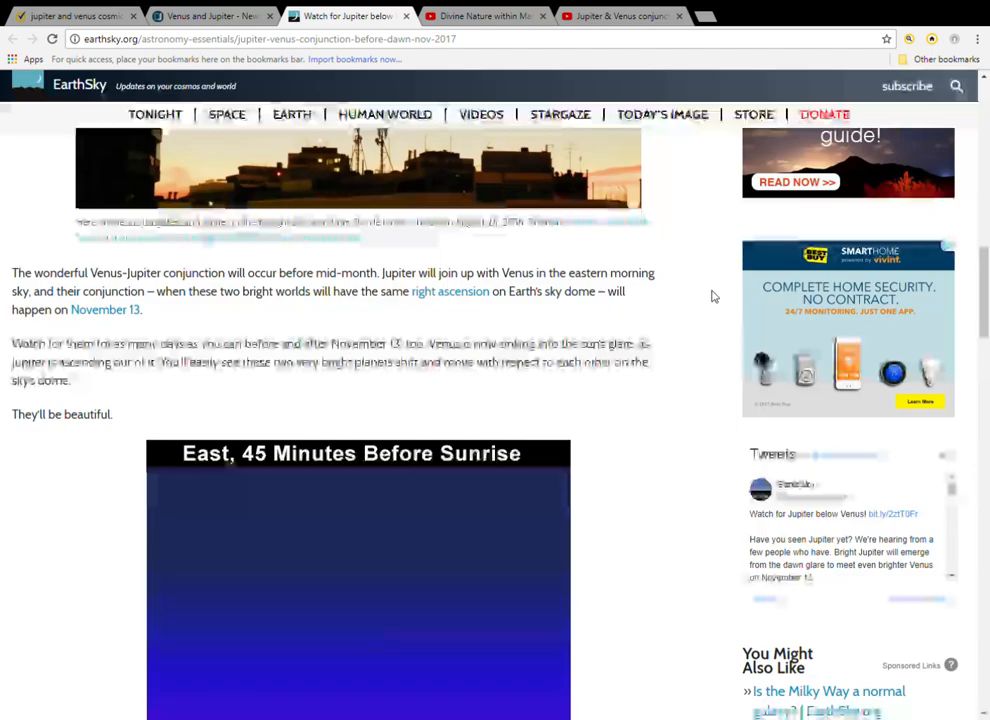
scroll(down, 3)
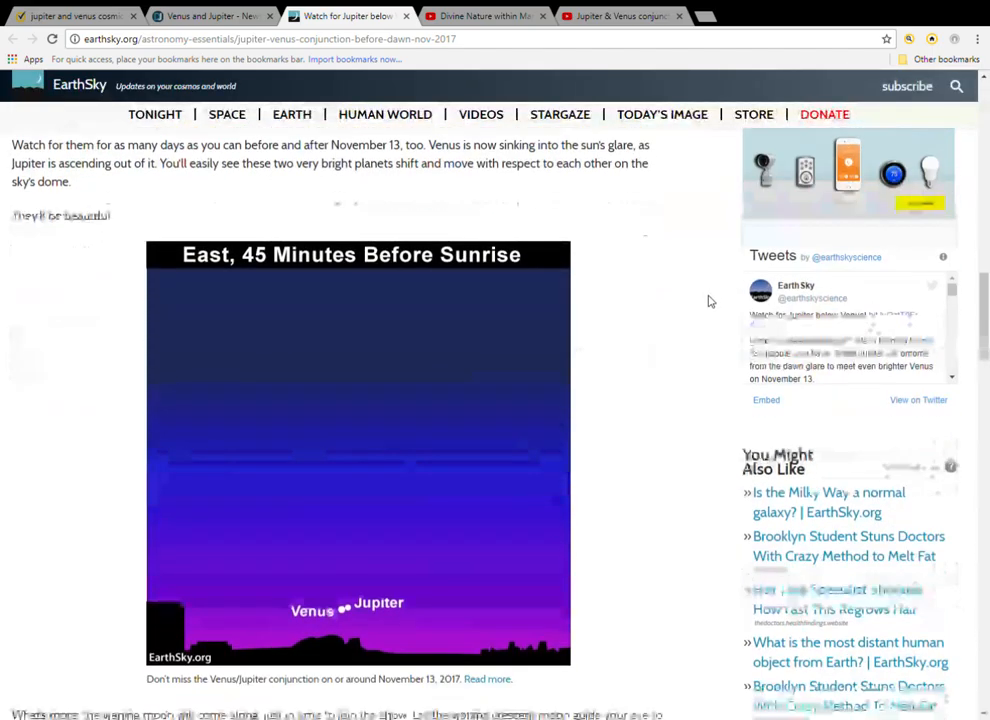
scroll(down, 3)
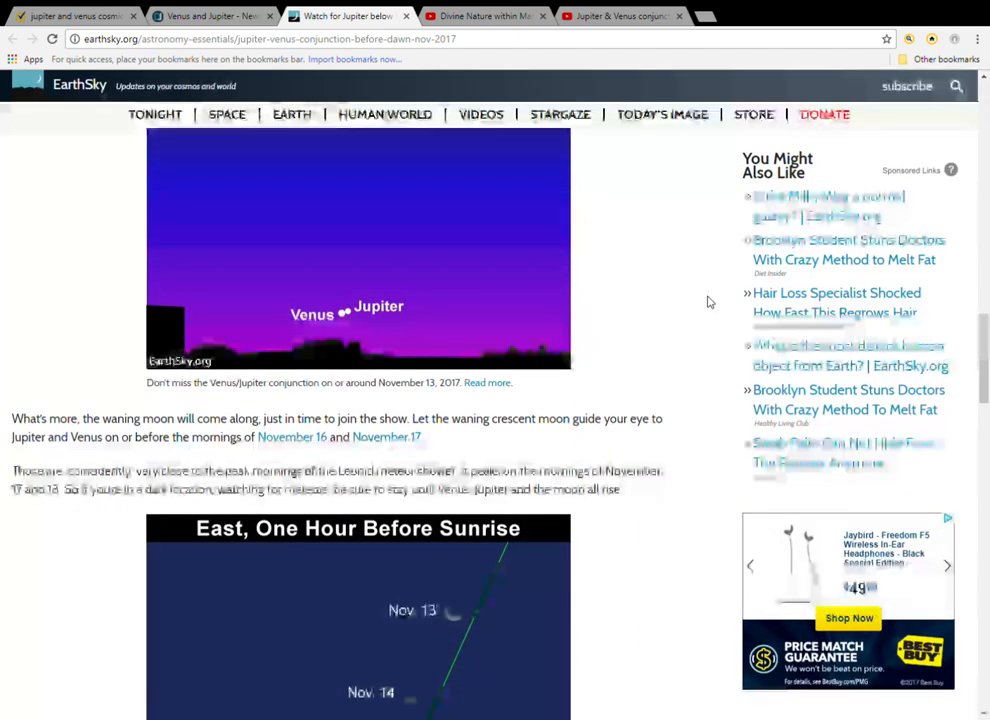
scroll(down, 3)
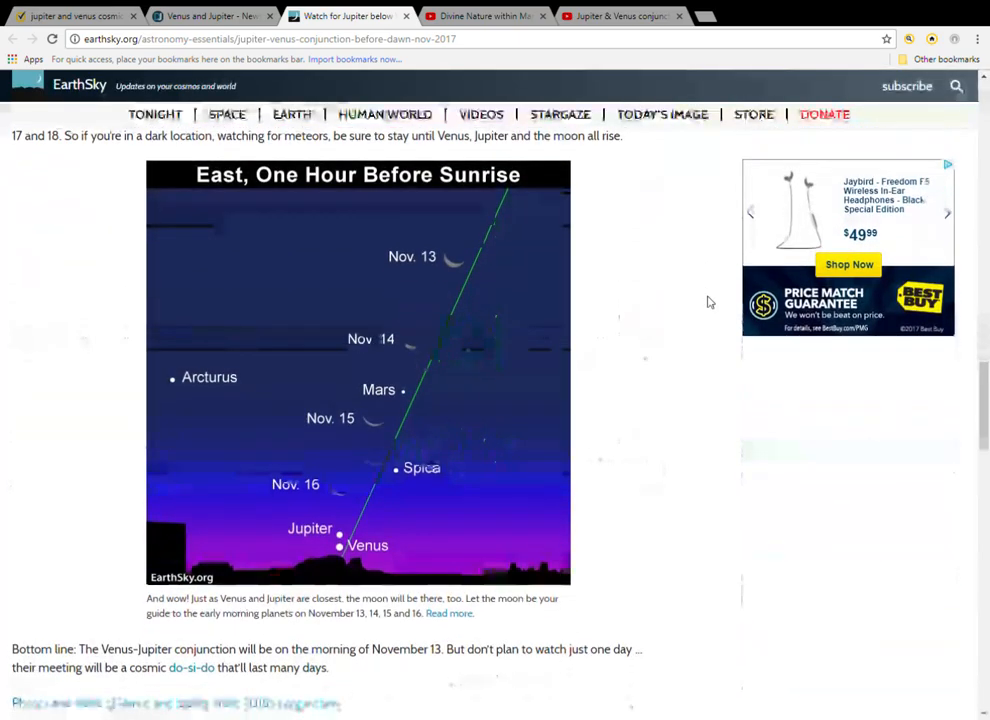
scroll(down, 3)
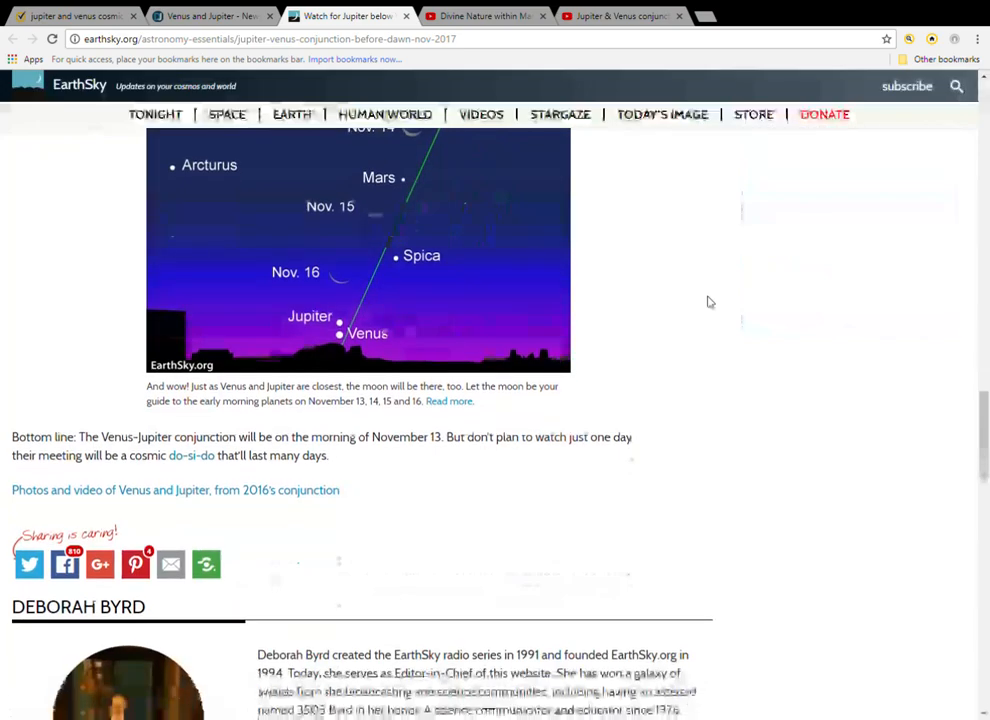
scroll(up, 3)
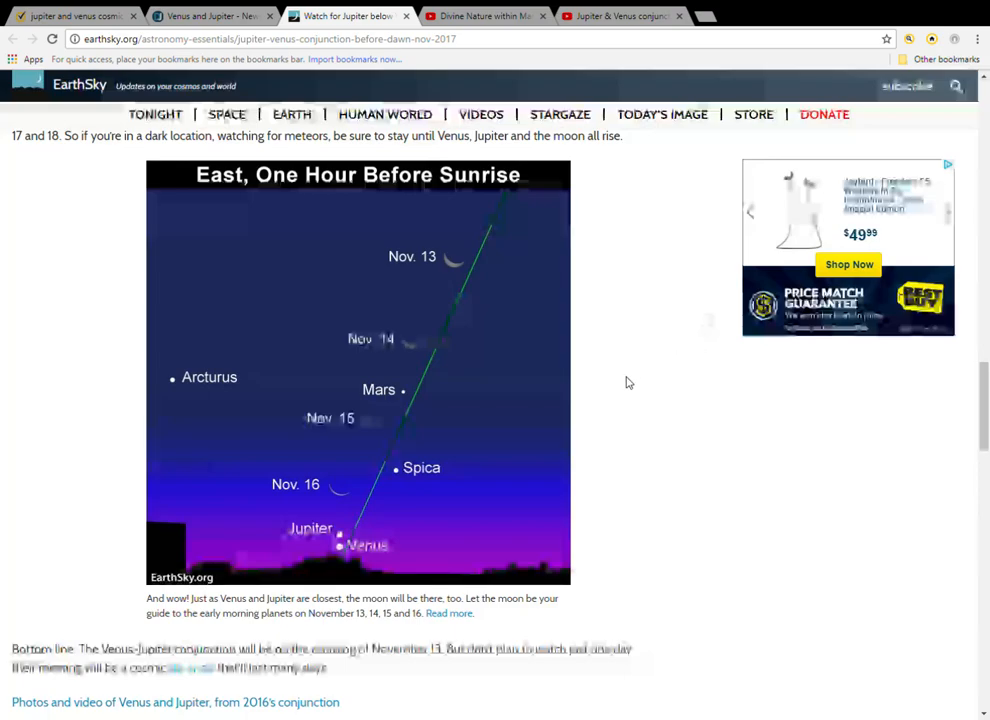
mouse_move(668, 372)
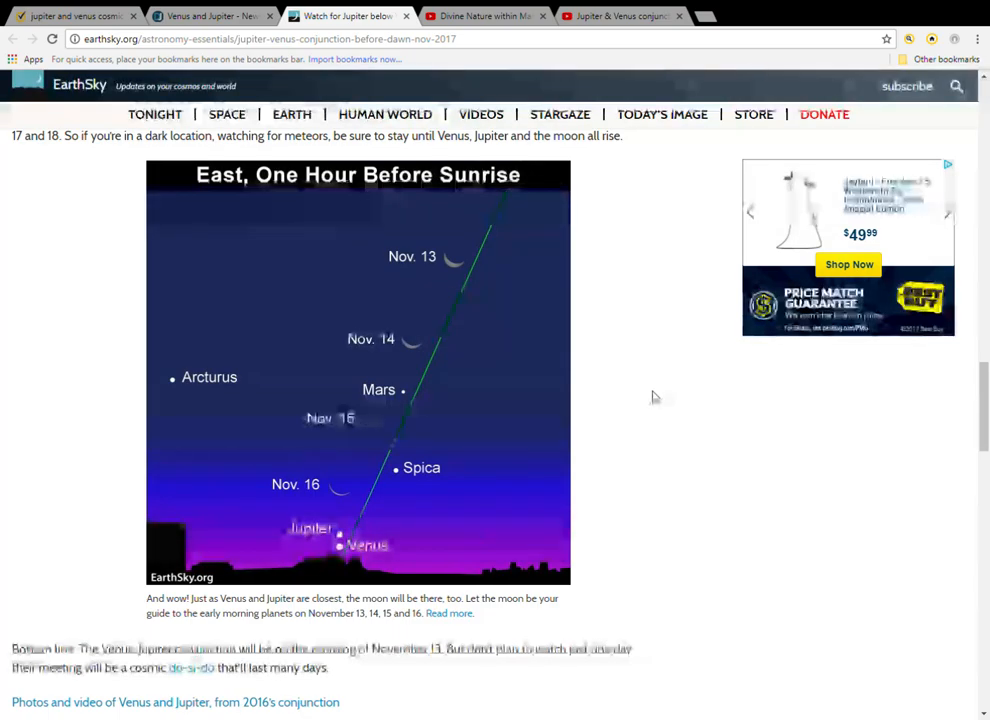
scroll(down, 3)
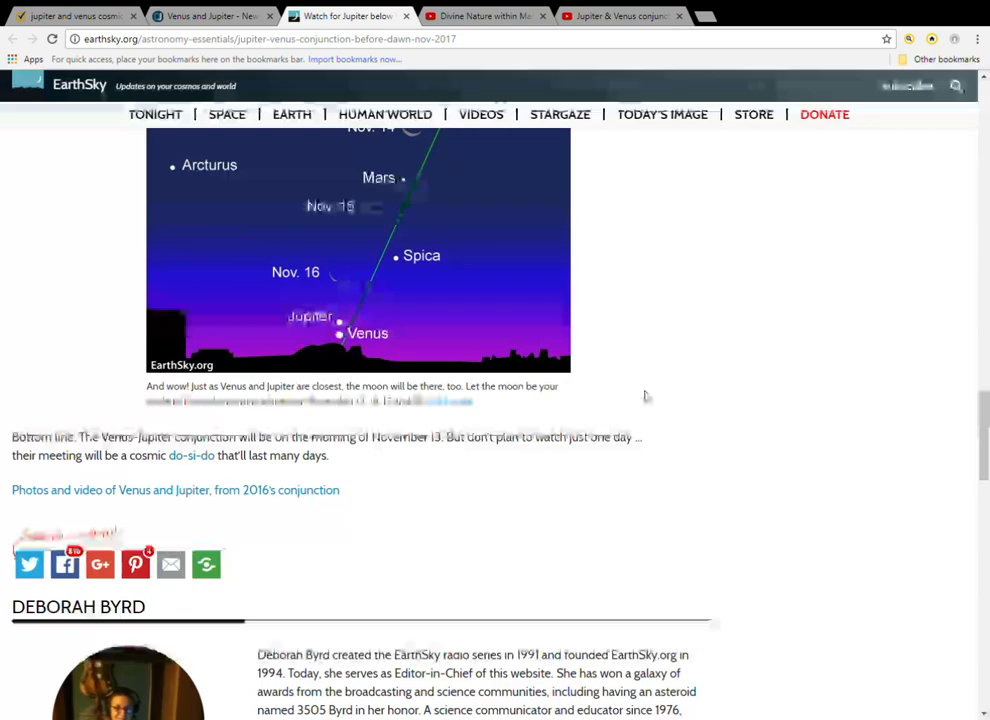
mouse_move(654, 396)
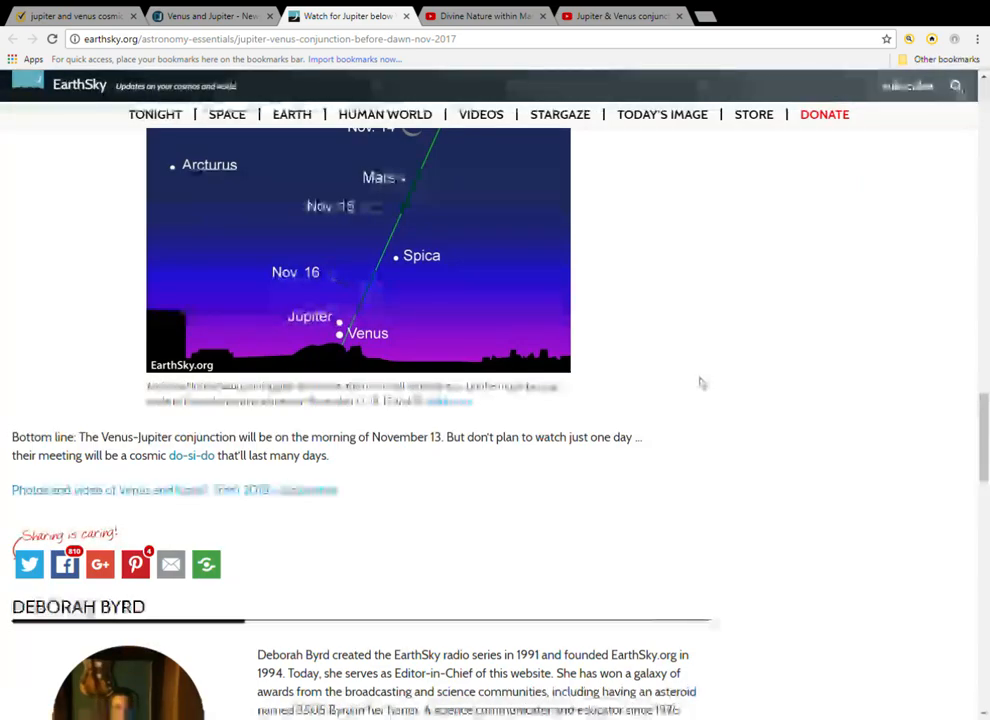
scroll(down, 3)
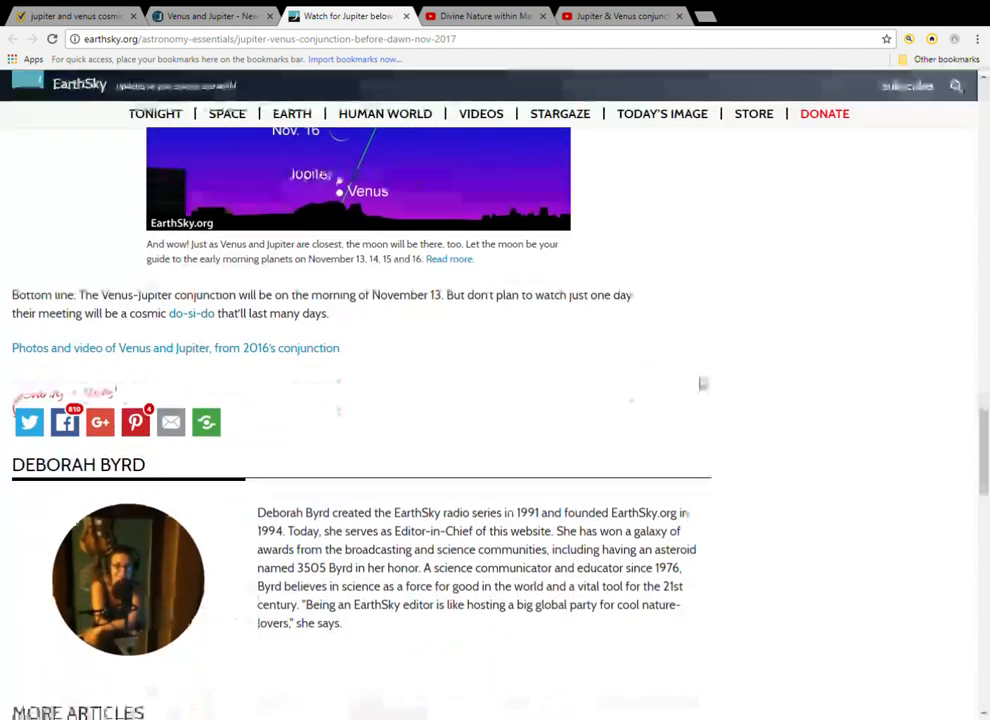